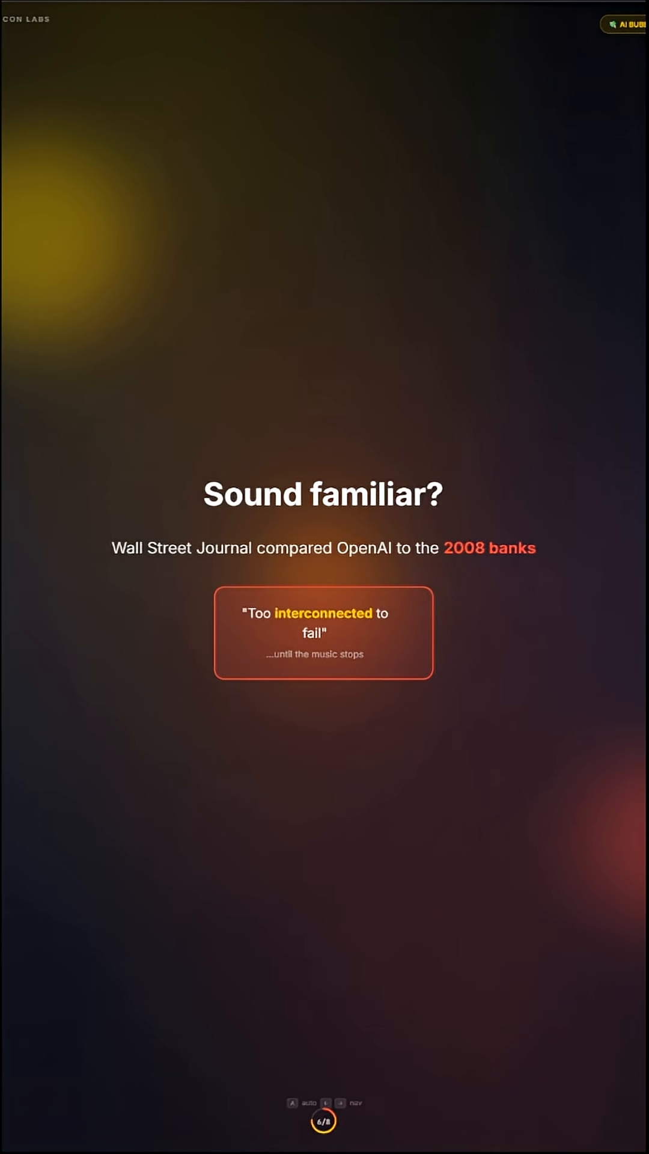
click(340, 1103)
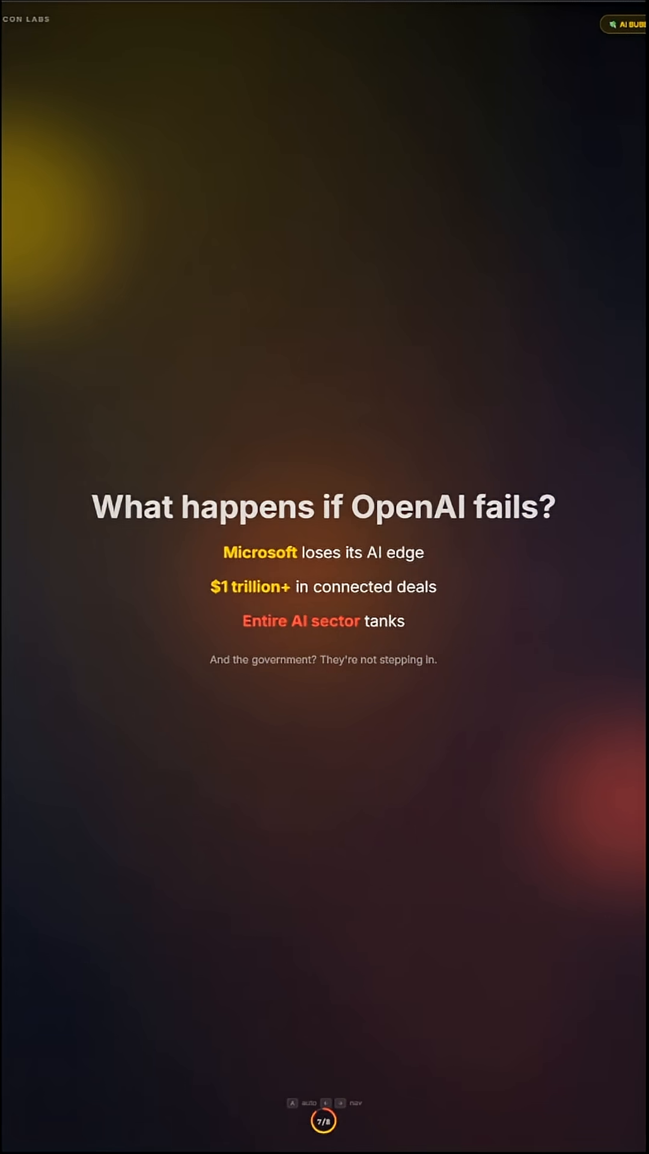
click(339, 1104)
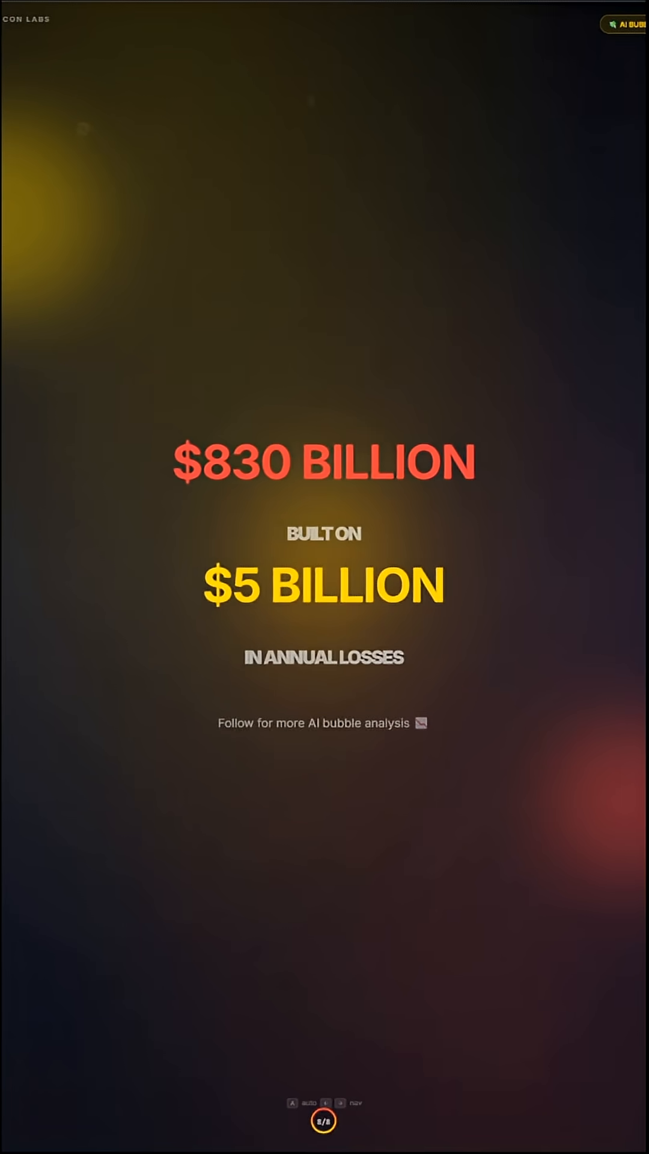